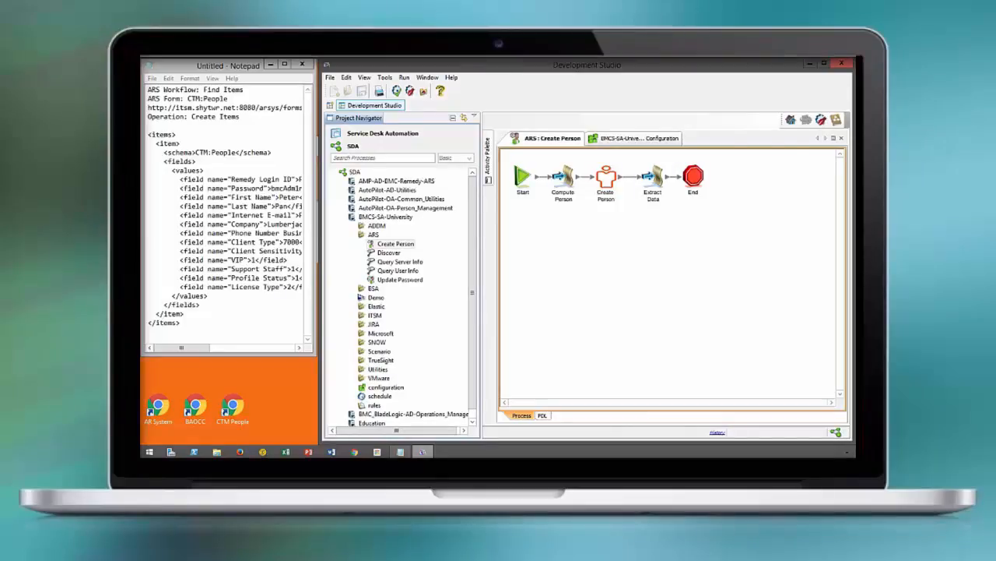
# Step: Inspect the clientSensitivity value under ITSM > Foundation > Person, then return to the Create Person workflow
pyautogui.click(639, 137)
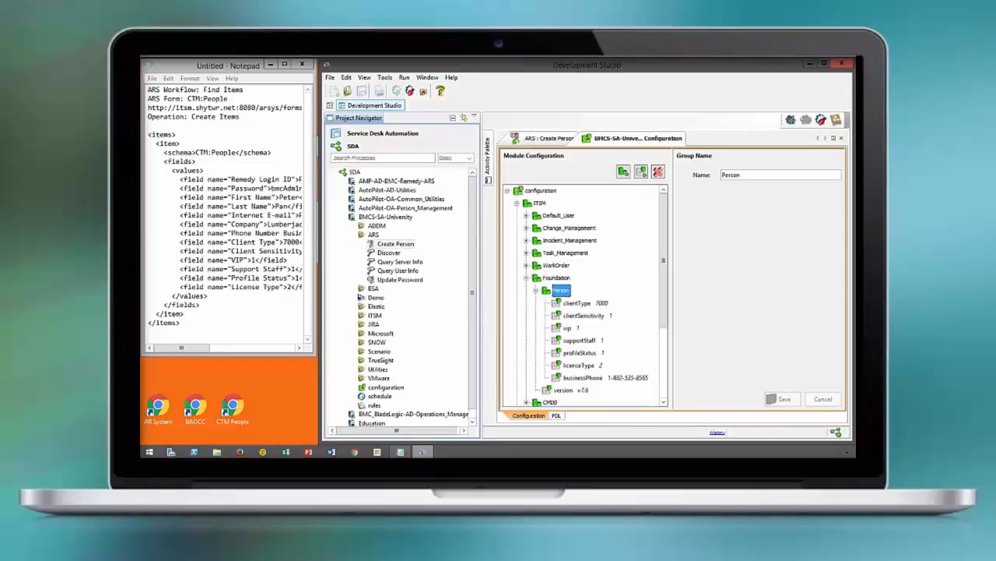
pyautogui.click(584, 315)
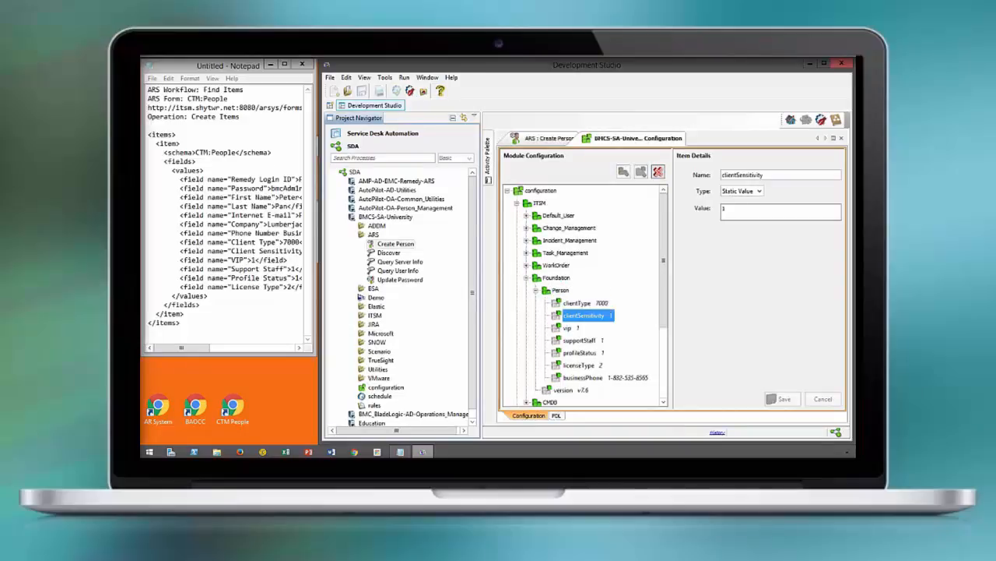
pyautogui.click(551, 137)
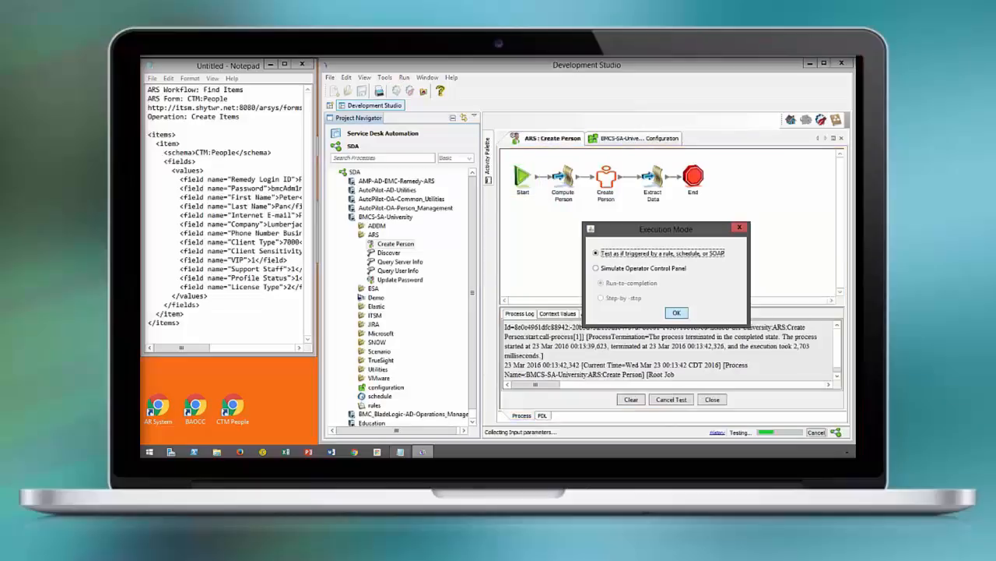
# Step: Run the test in external execution mode with the e-mail and password inputs and view its context values
pyautogui.click(676, 311)
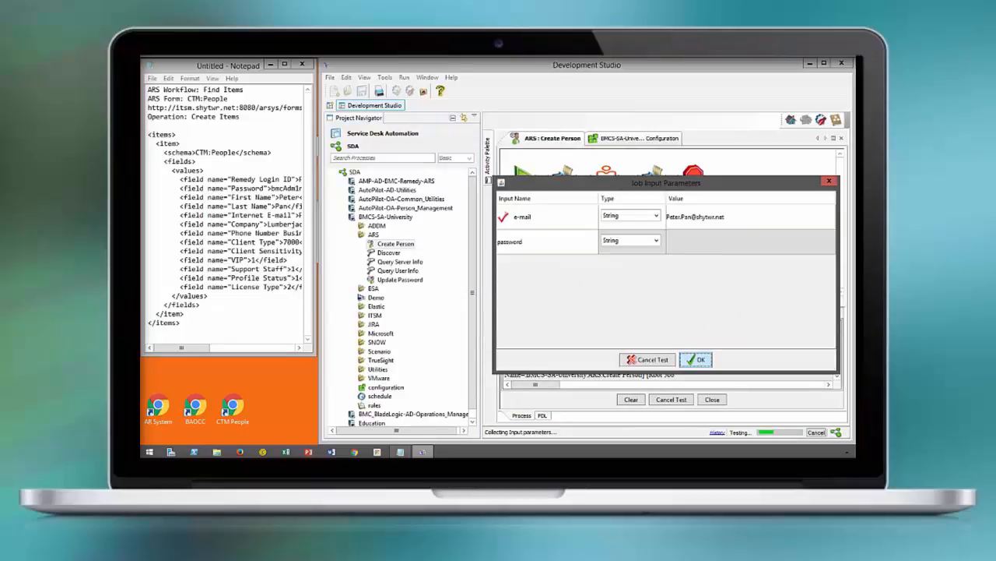
pyautogui.click(695, 359)
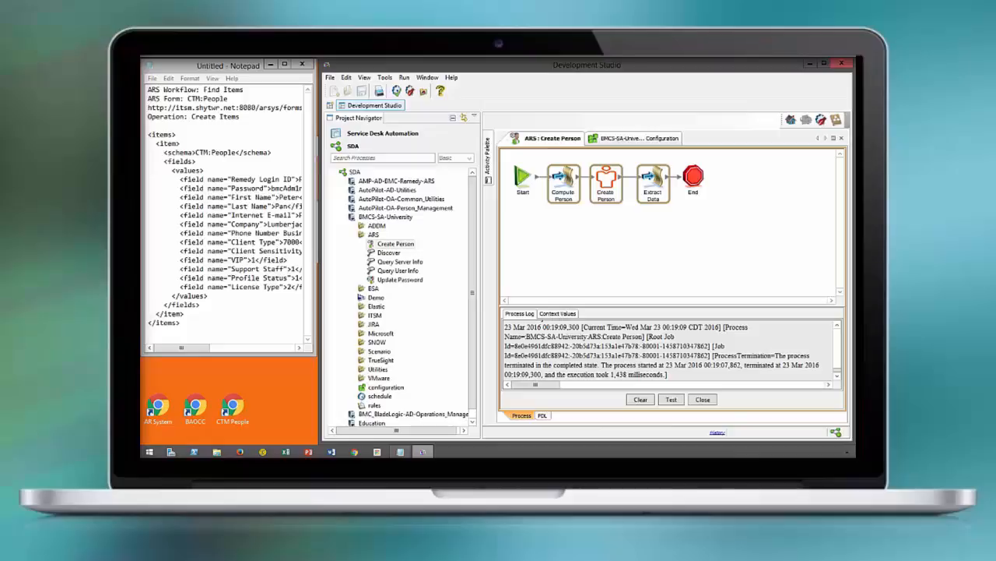
pyautogui.click(557, 313)
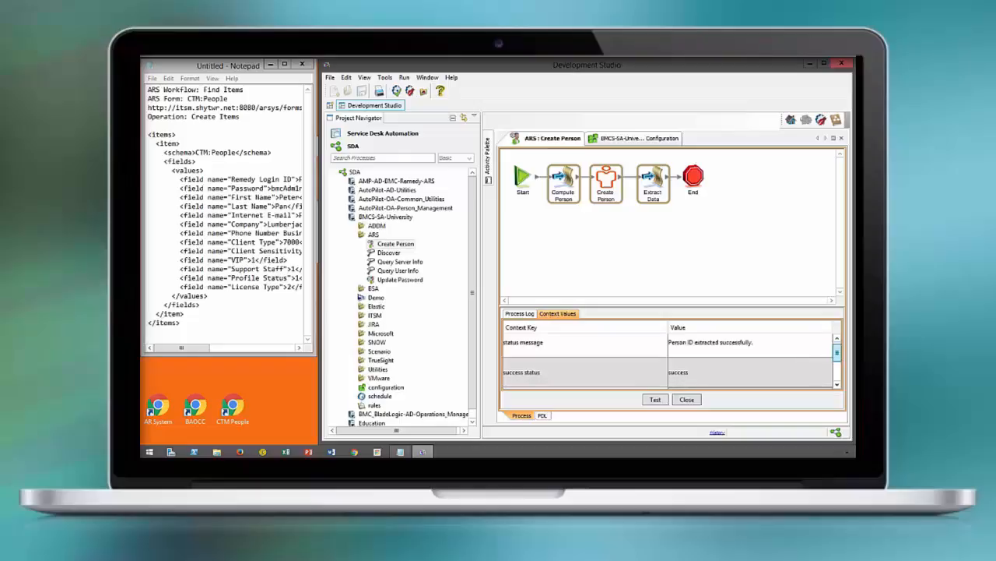
# Step: Review the person context value XML returned by the run and close its window
pyautogui.scroll(-3)
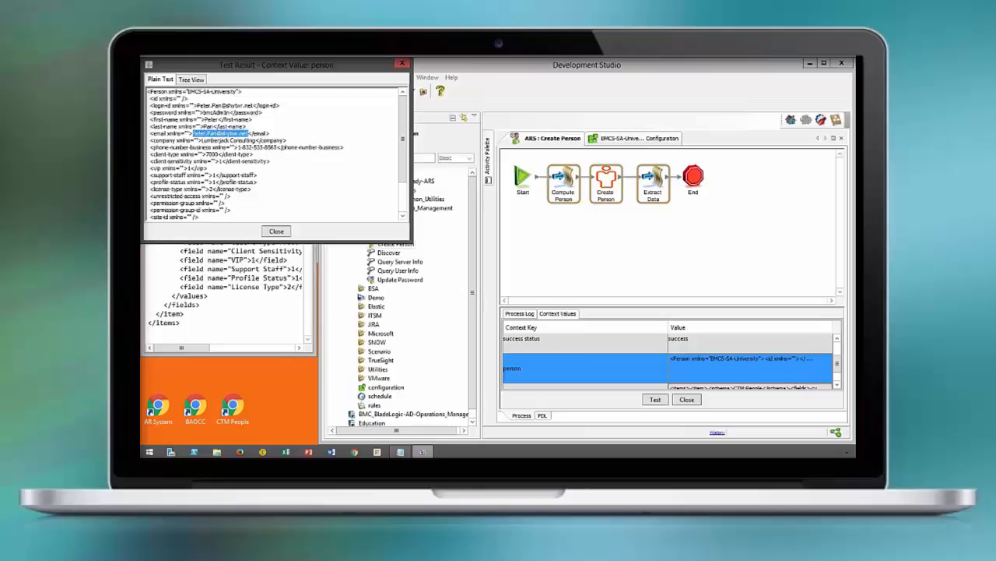
pyautogui.click(277, 231)
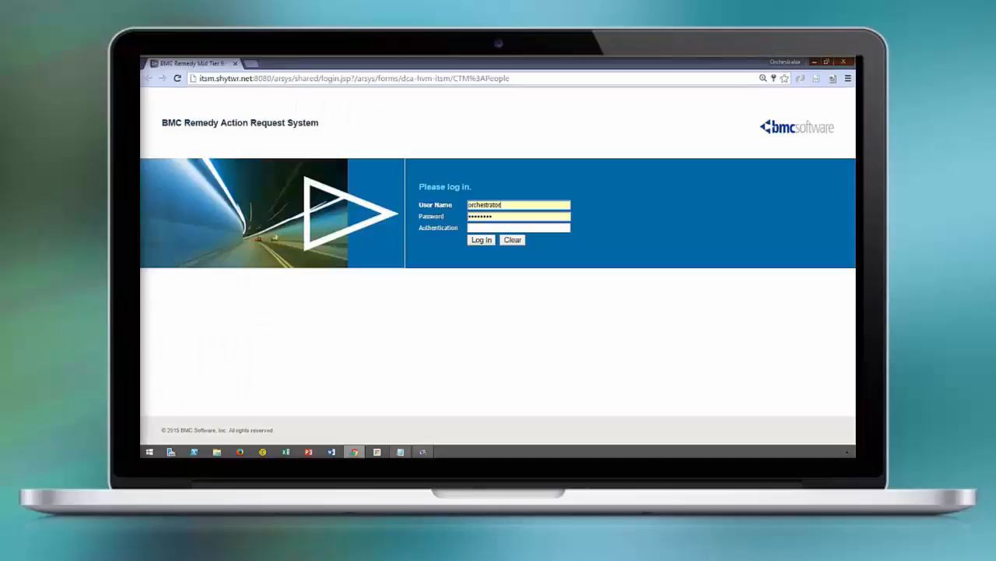
# Step: Log in to Remedy and search the People form by e-mail address to find Peter Pan's record
pyautogui.click(481, 240)
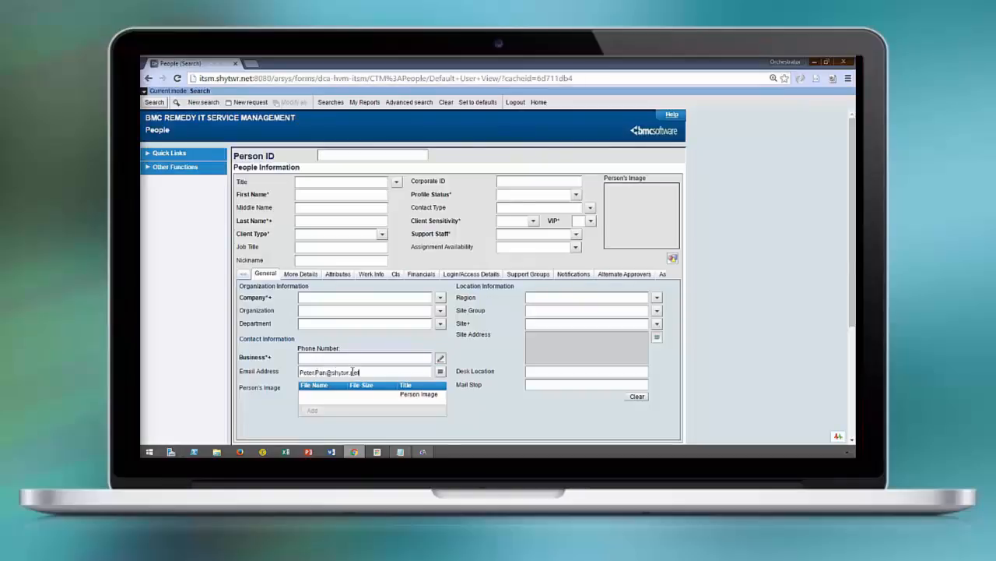
pyautogui.write('t')
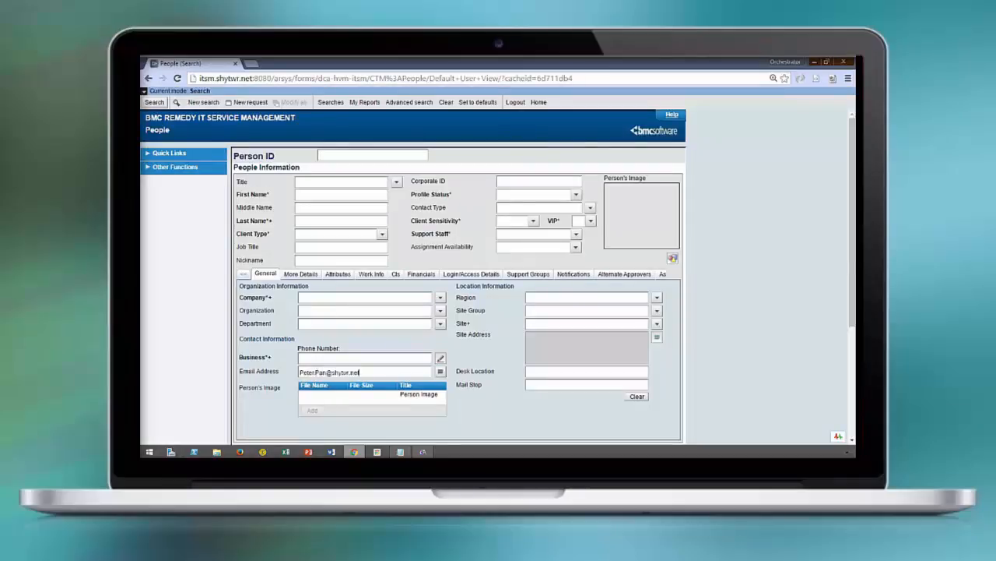
pyautogui.click(154, 103)
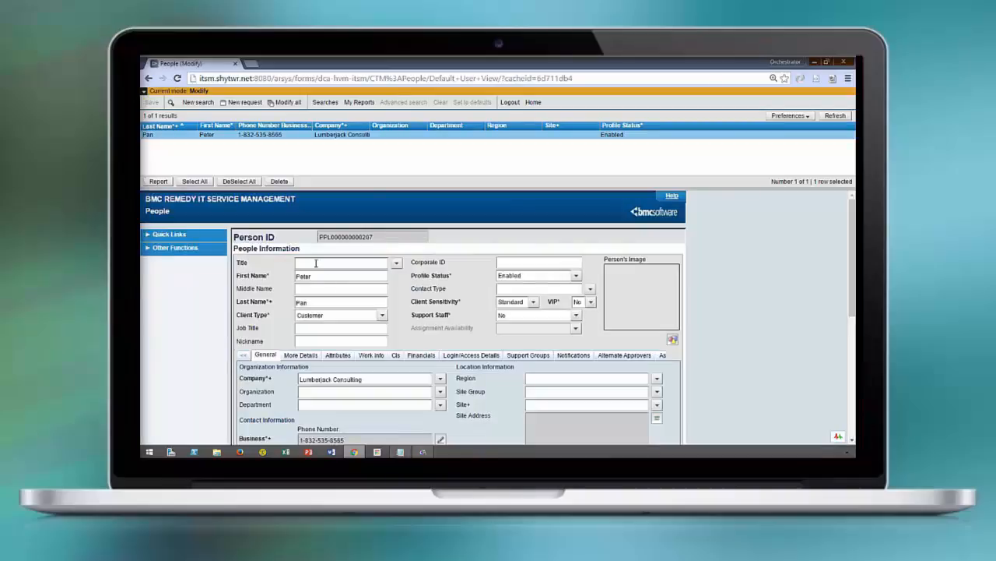